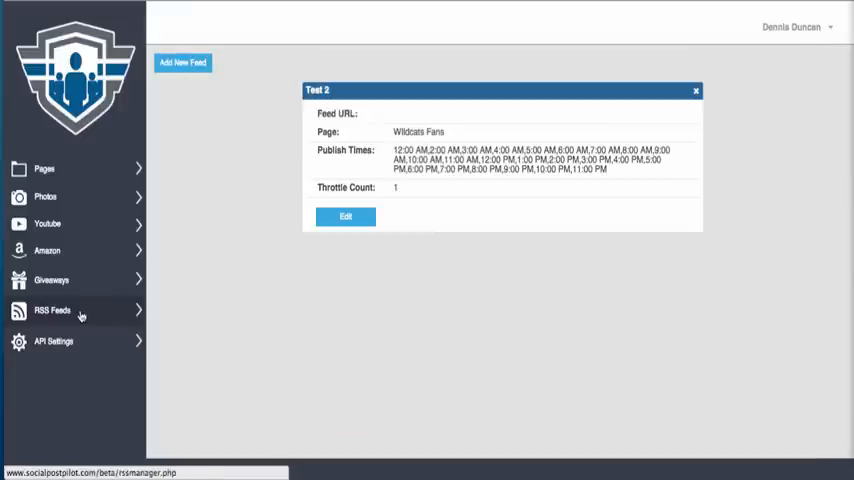
Start a new RSS feed titled 'Wildcats'
click(182, 62)
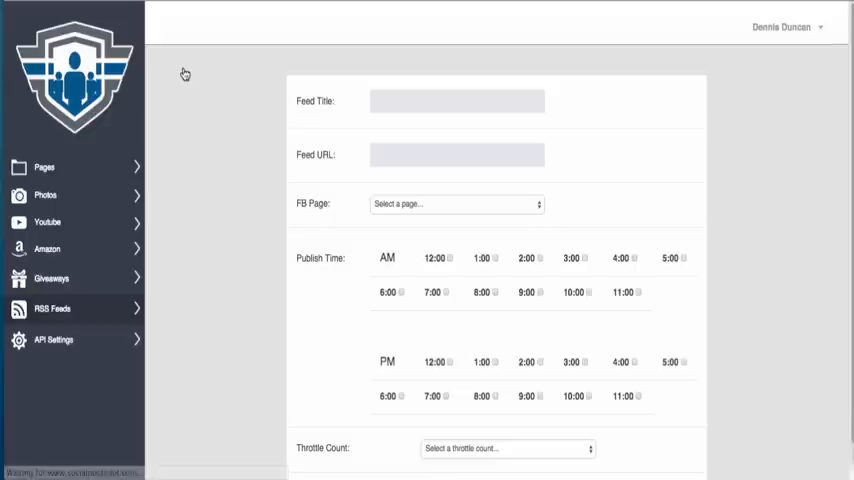
click(456, 100)
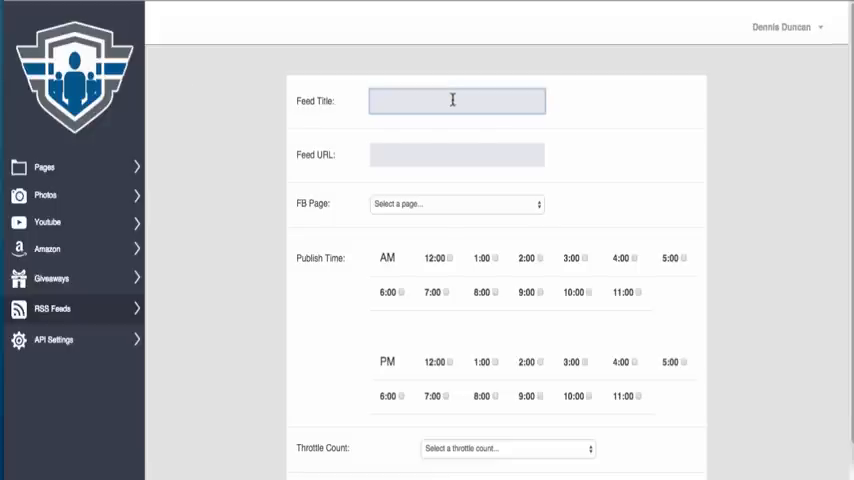
text(Wildcats)
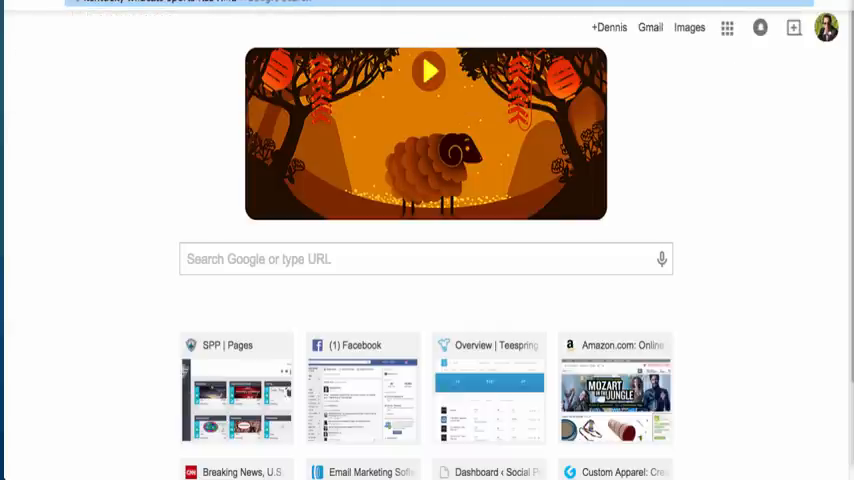
Search Google for 'kentucky wildcats sports RSS XML Feed' and open the Wildcat Zone result
click(552, 27)
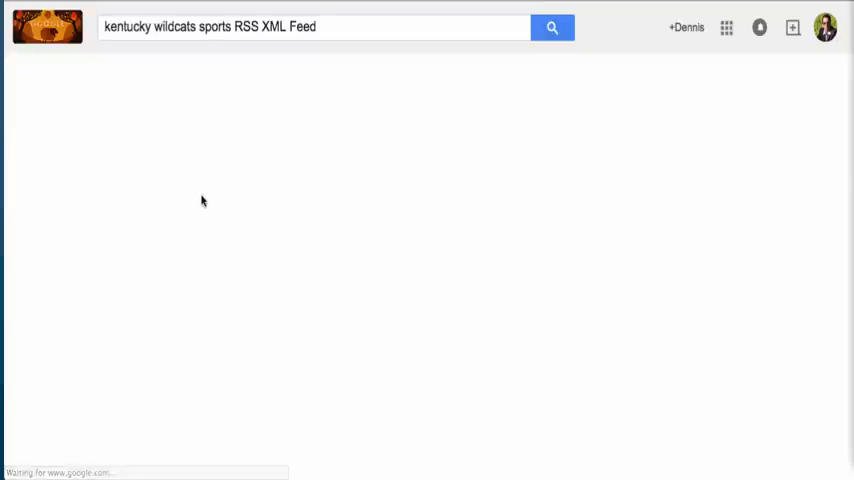
click(552, 27)
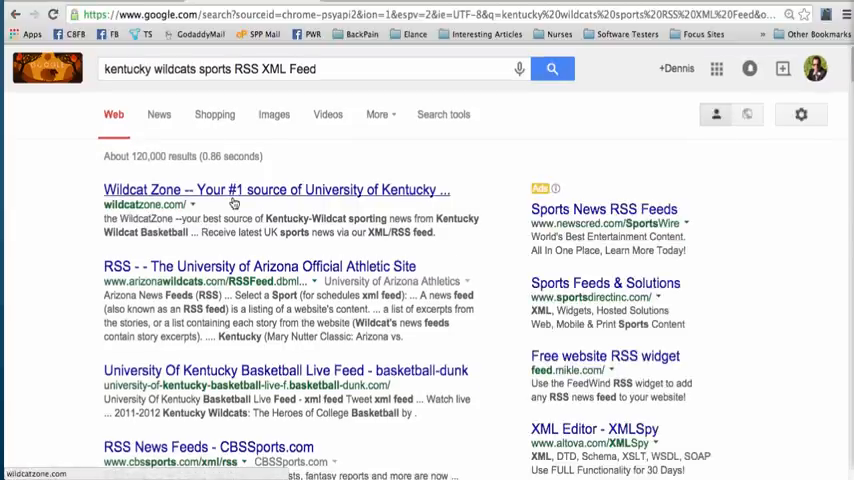
click(277, 189)
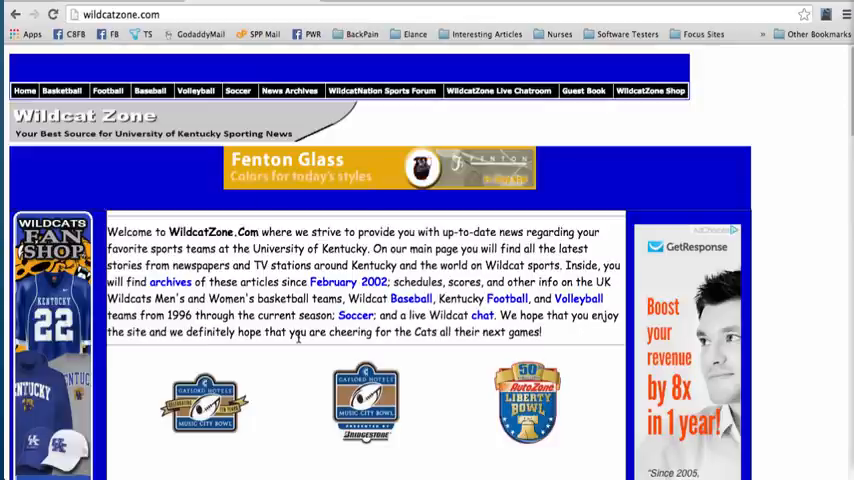
Locate Wildcat Zone's XML/RSS feed link near the bottom of the site
scroll(down, 3)
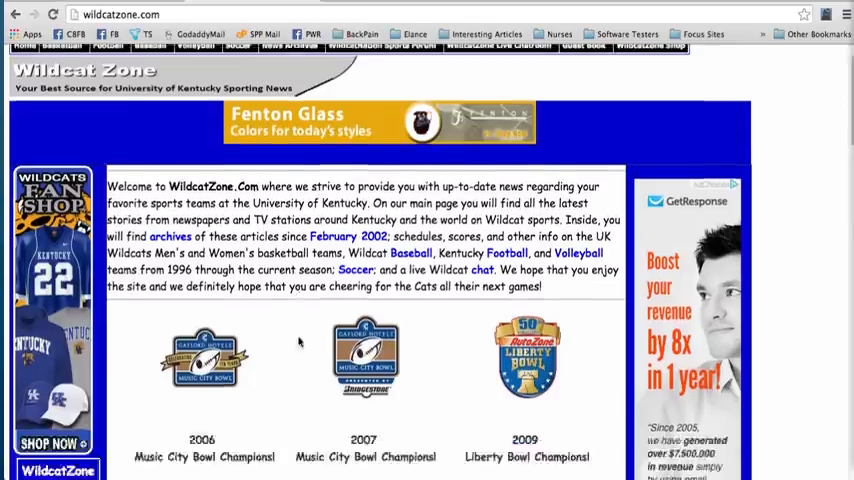
scroll(down, 3)
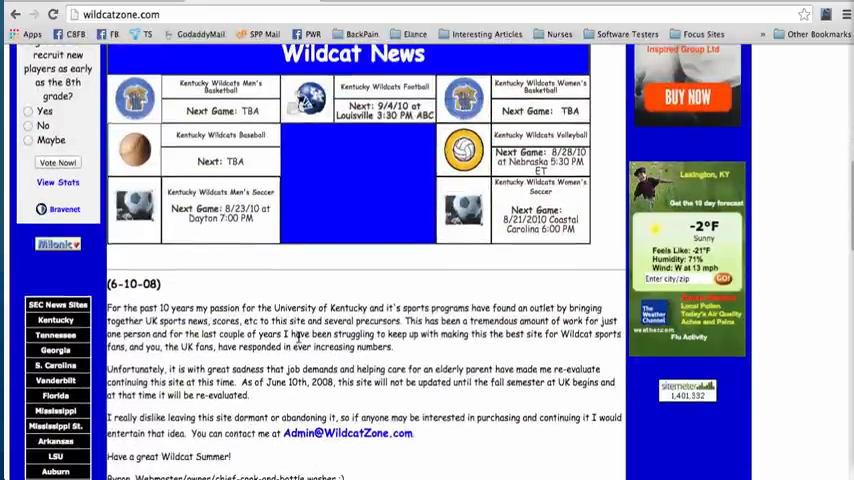
scroll(down, 3)
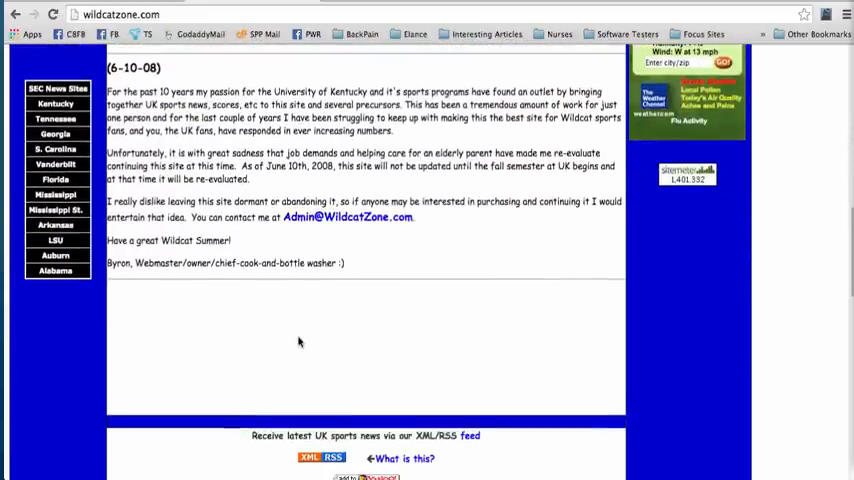
scroll(down, 3)
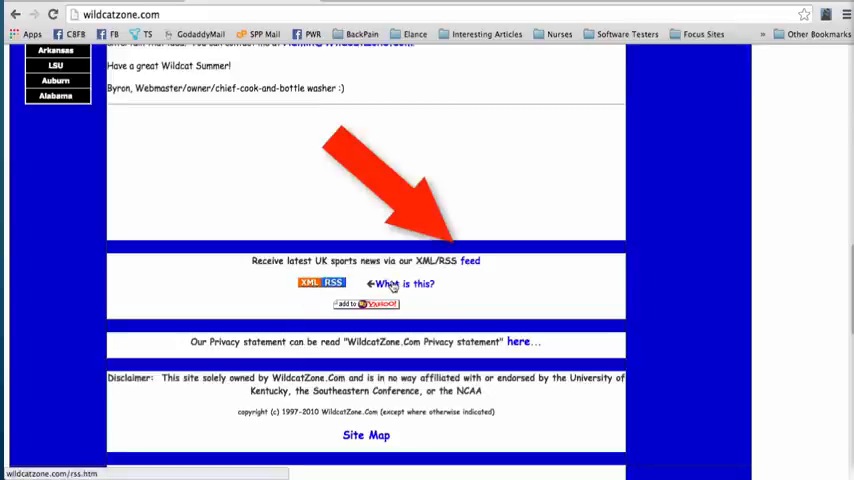
click(321, 282)
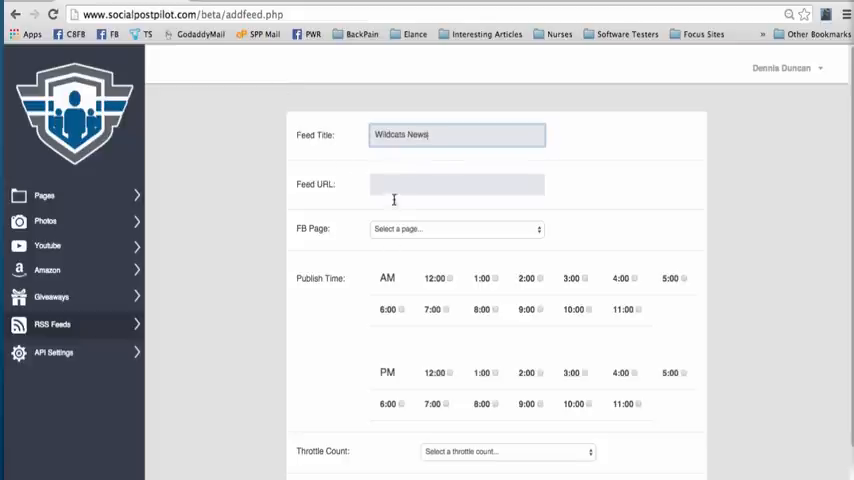
click(456, 228)
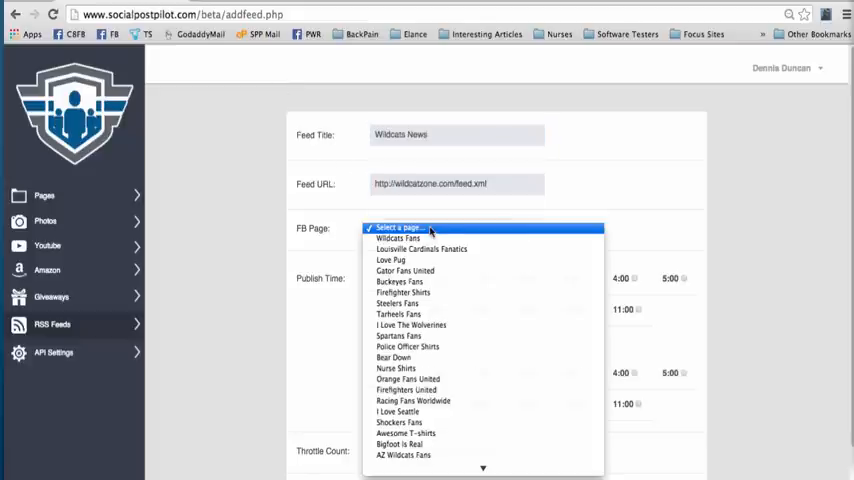
click(390, 238)
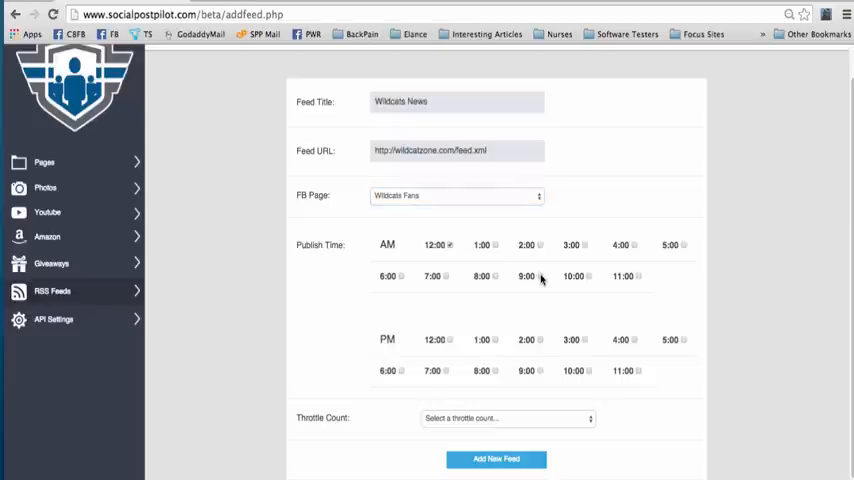
mouse_move(536, 248)
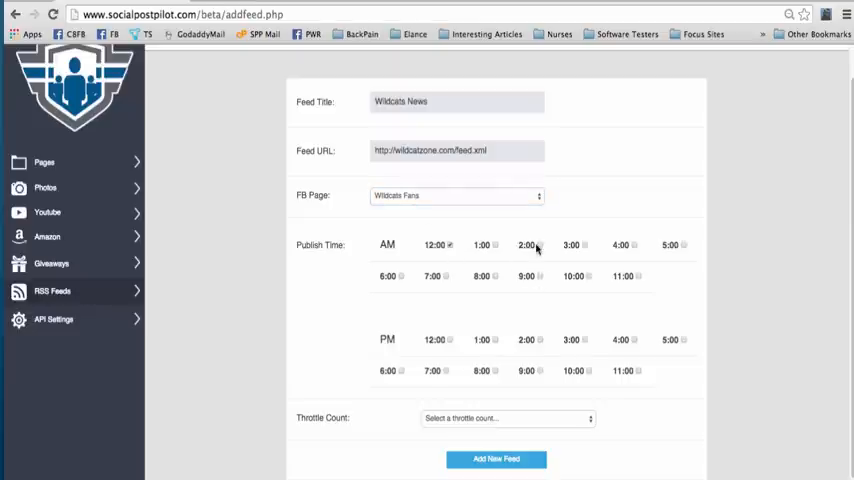
mouse_move(584, 245)
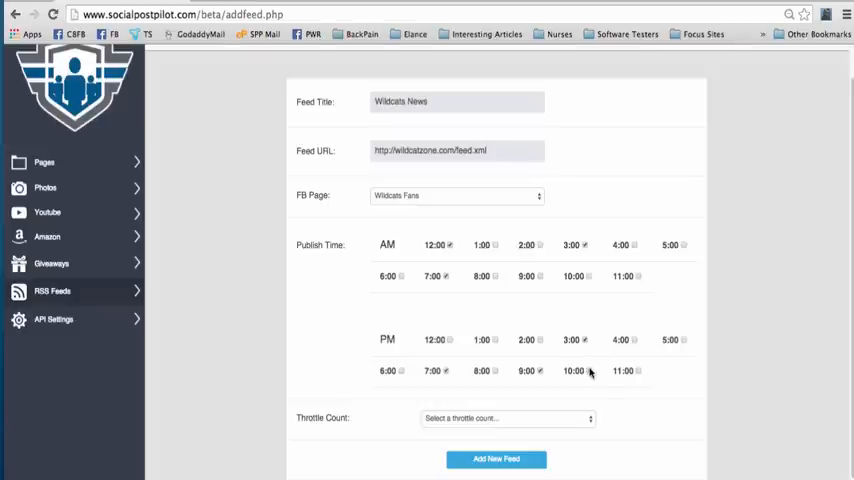
Schedule posts for 12, 3, 7 AM and 3, 7, 9, 10, 11 PM, throttle count 1
scroll(up, 3)
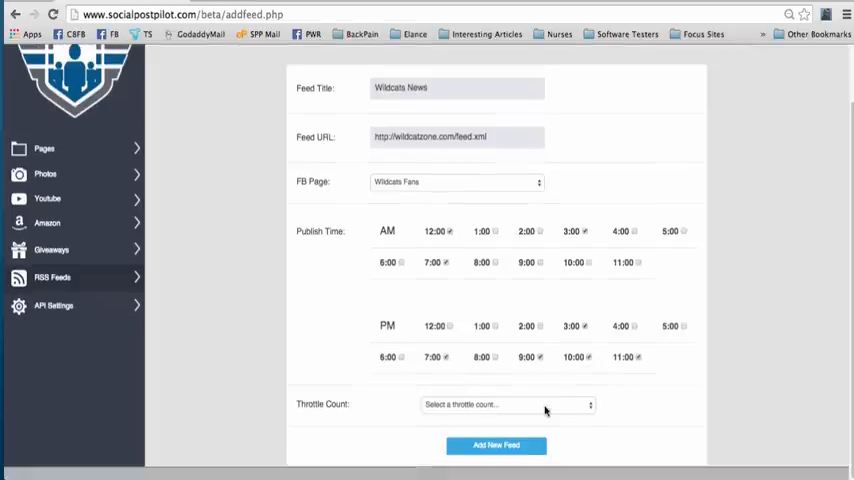
click(508, 404)
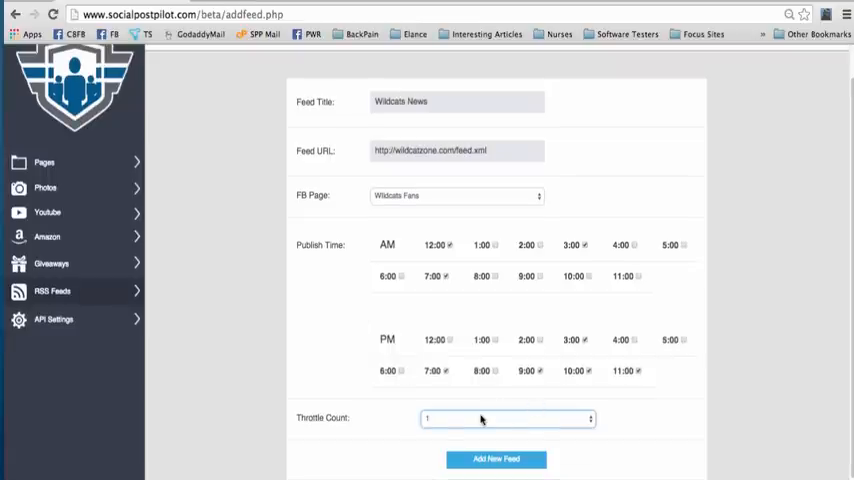
mouse_move(525, 297)
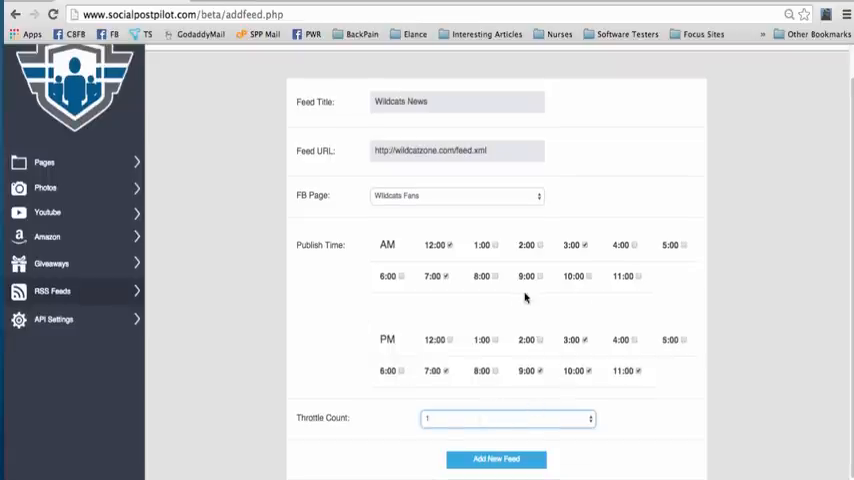
mouse_move(379, 378)
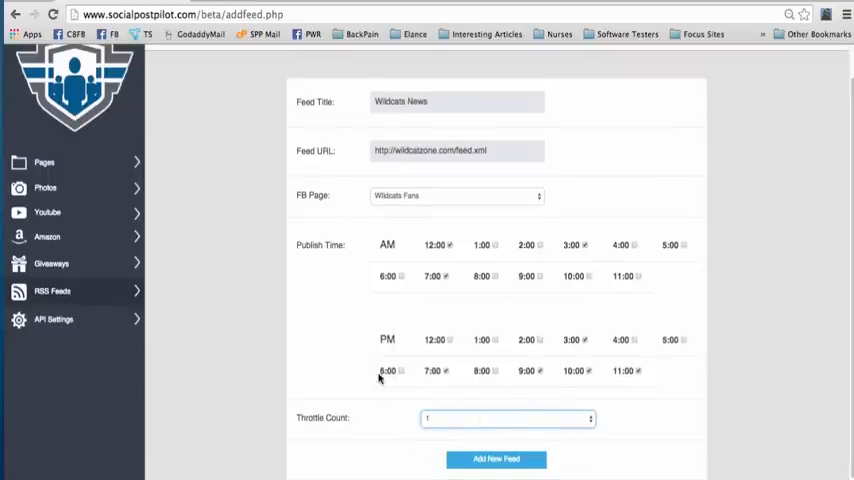
mouse_move(514, 397)
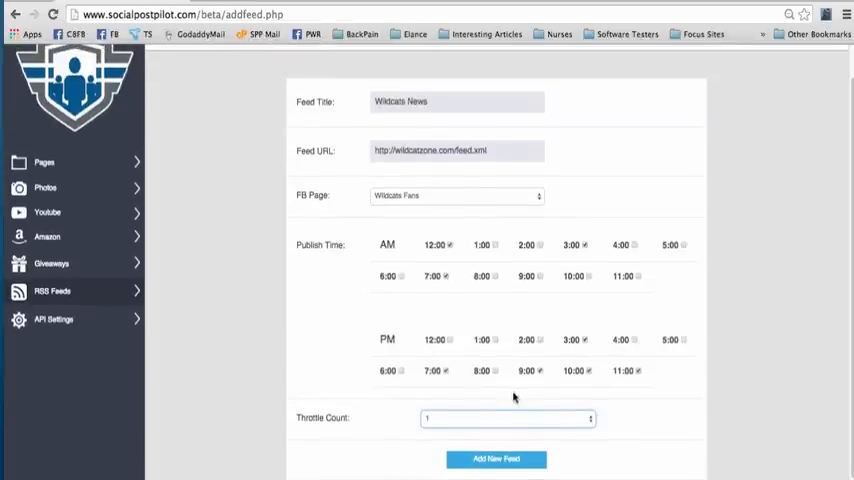
click(457, 150)
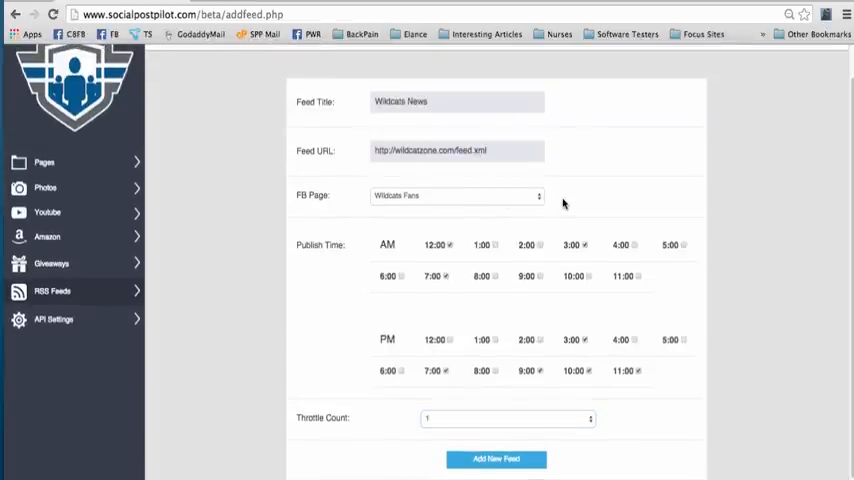
Save the Wildcats News feed and review it in the RSS feed manager
click(496, 459)
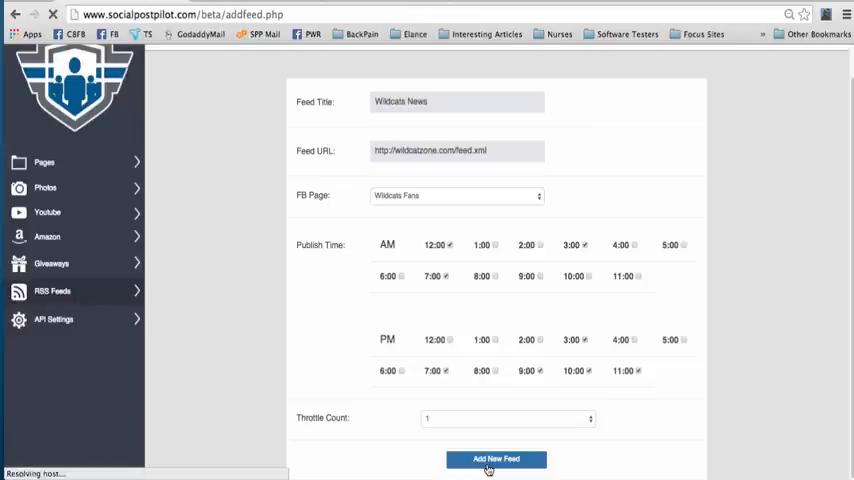
click(496, 459)
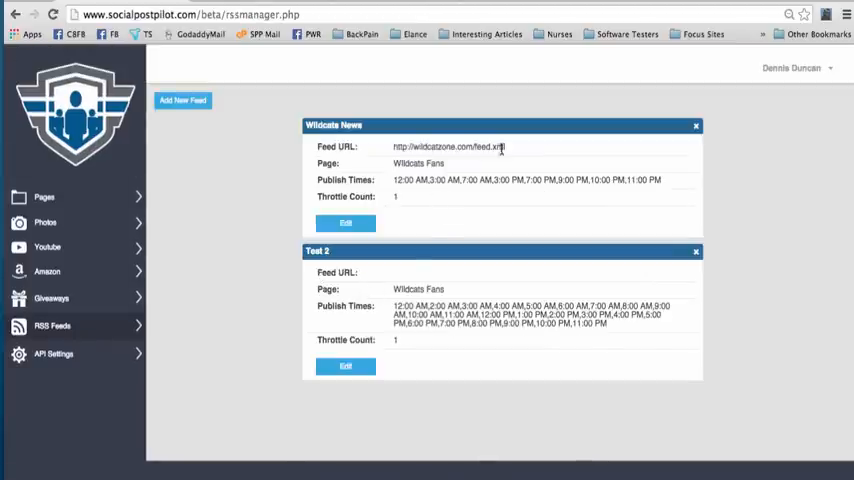
mouse_move(400, 217)
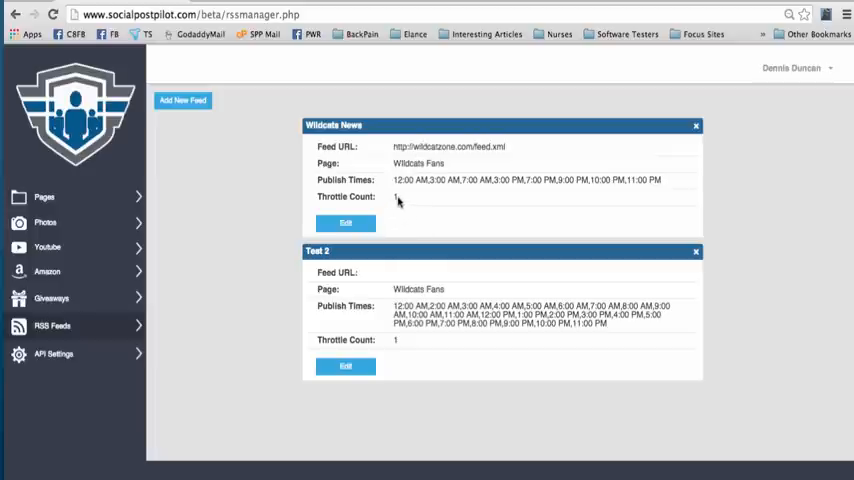
mouse_move(402, 203)
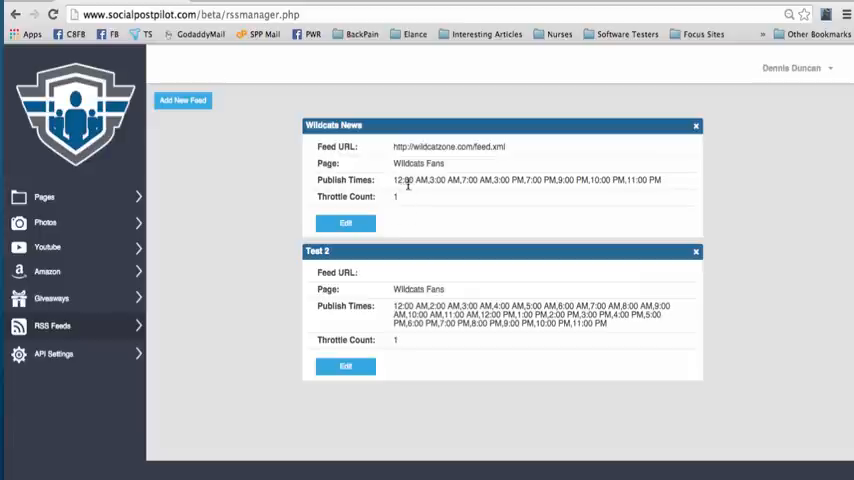
mouse_move(426, 229)
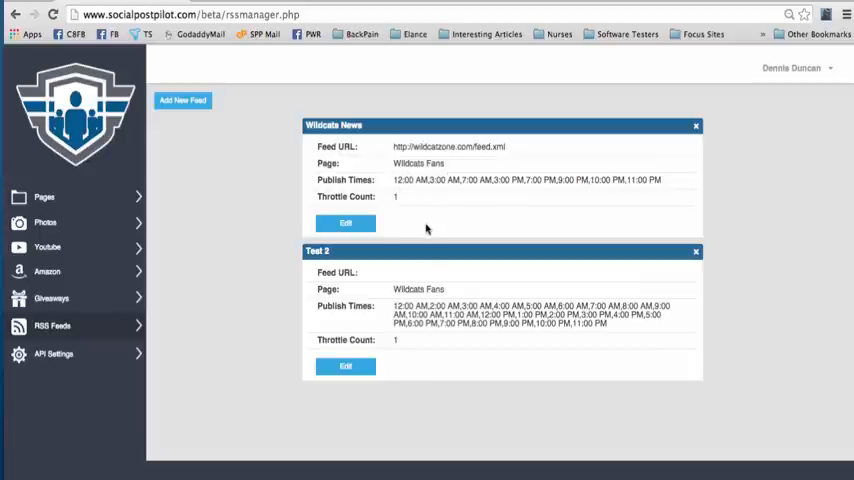